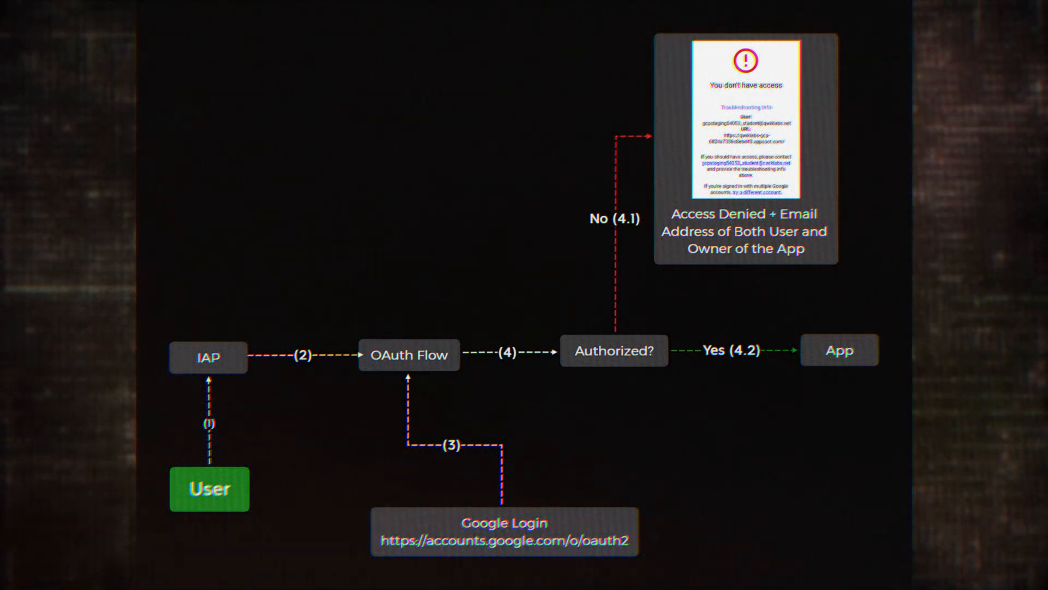
Step: Scroll the article down to 'The TE.0 PoC' section showing the sample OPTIONS request
scroll("down", 3)
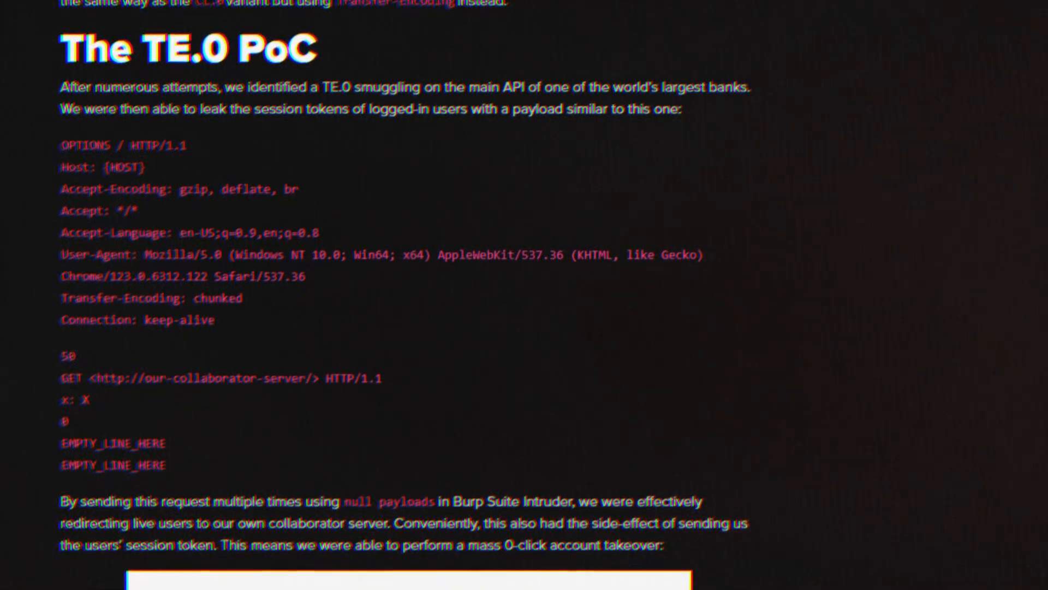
Step: Scroll Burp's Repeater view to the zero-Content-Length POST request to the CL.TE lab
scroll("down", 3)
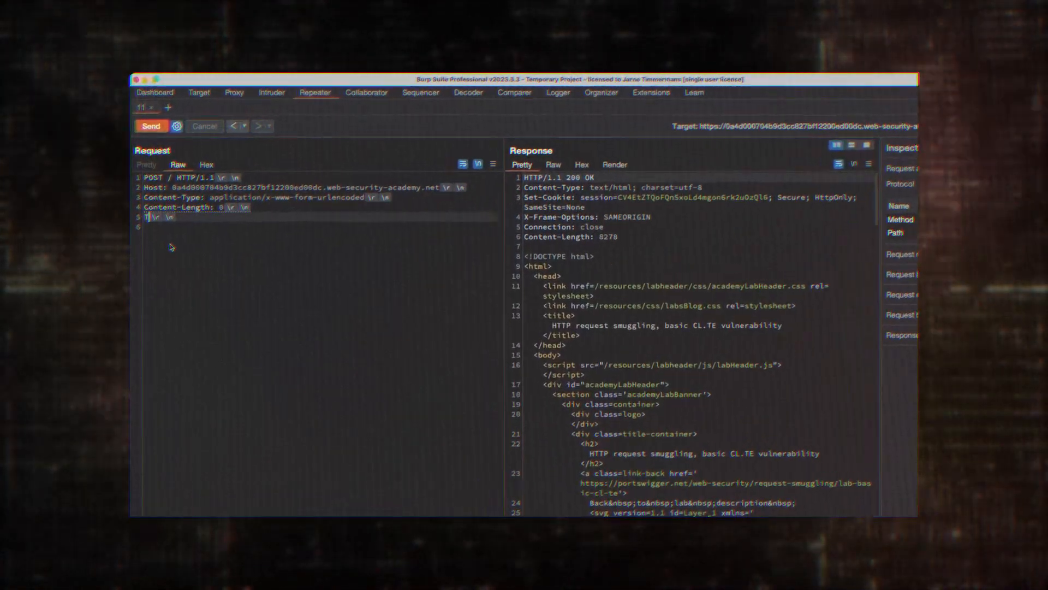
Step: Add 'Transfer-Encoding: chunked', a 3/abc/X body and Content-Length 6, then send the probe
type("ransfer-Encoding: chuy")
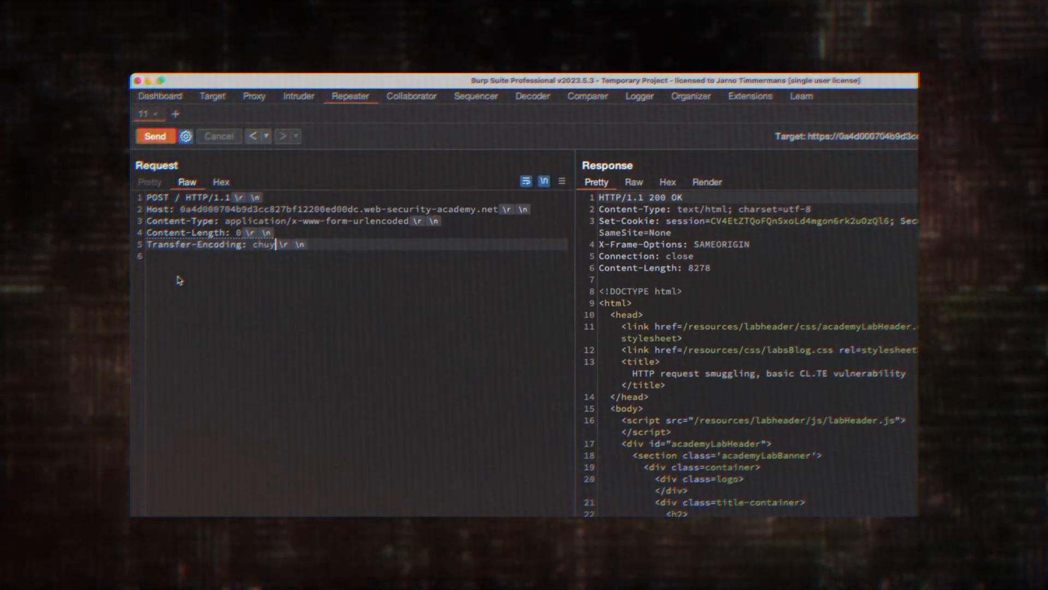
type("nked")
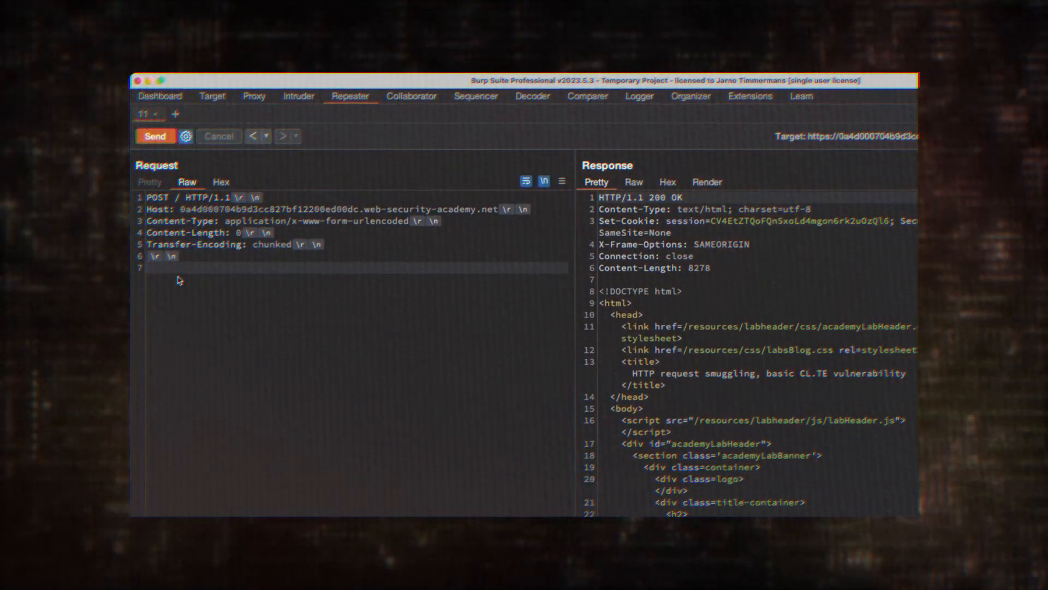
type("3")
type("abc")
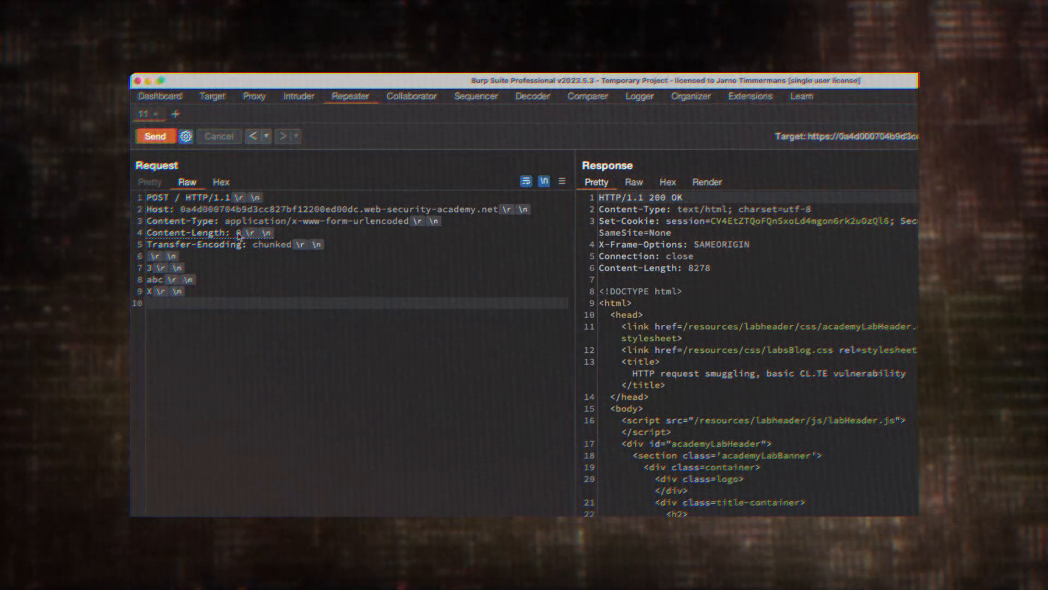
type("6")
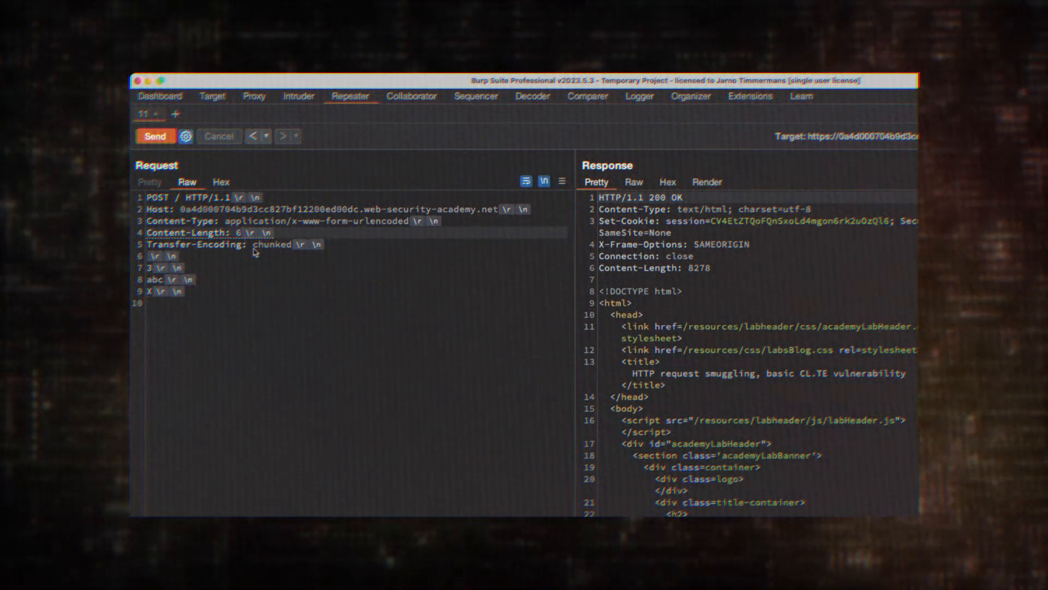
mouse_move(163, 283)
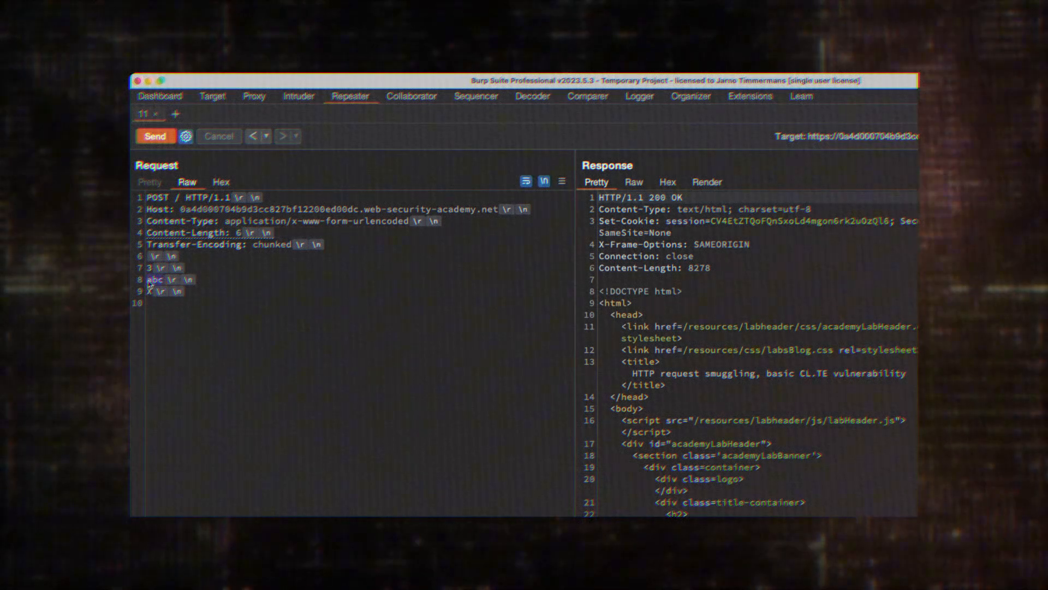
left_click(156, 135)
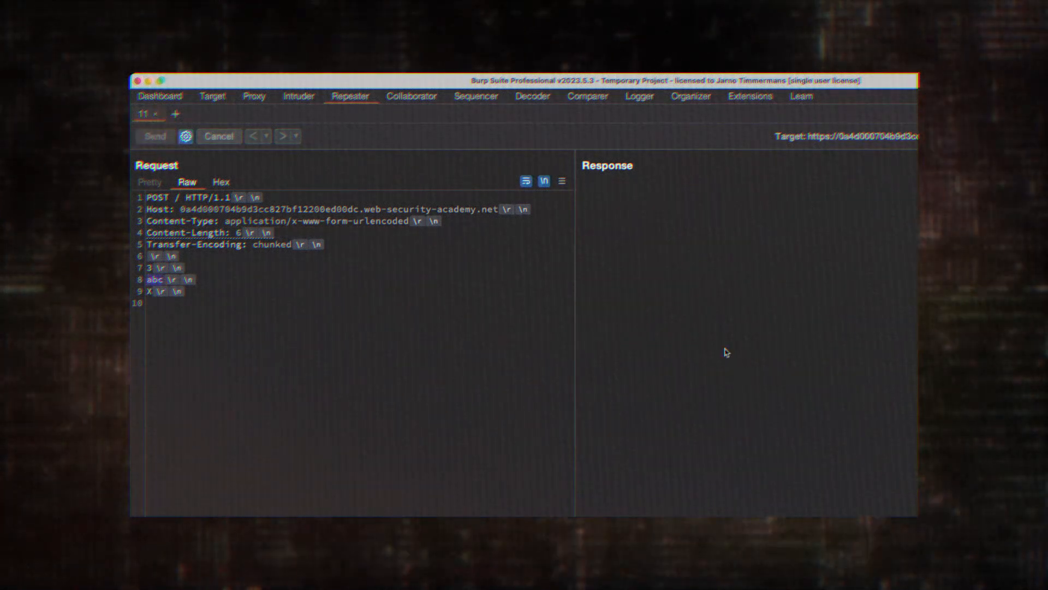
left_click(154, 136)
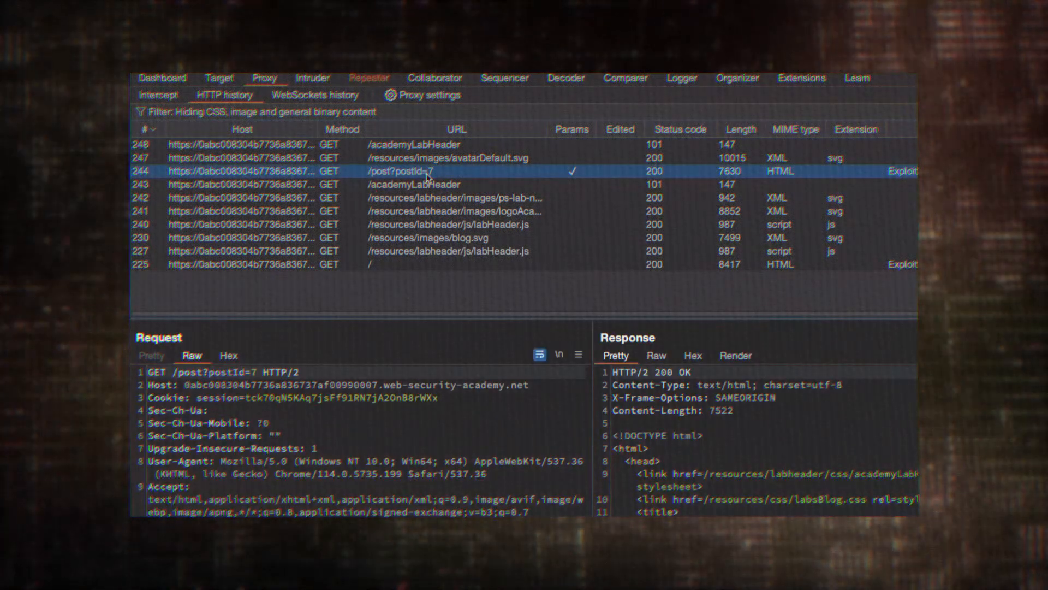
Step: Replay post 7 in Repeater, search the response for 'Mozilla', and change User-Agent to 'foobar'
left_click(369, 78)
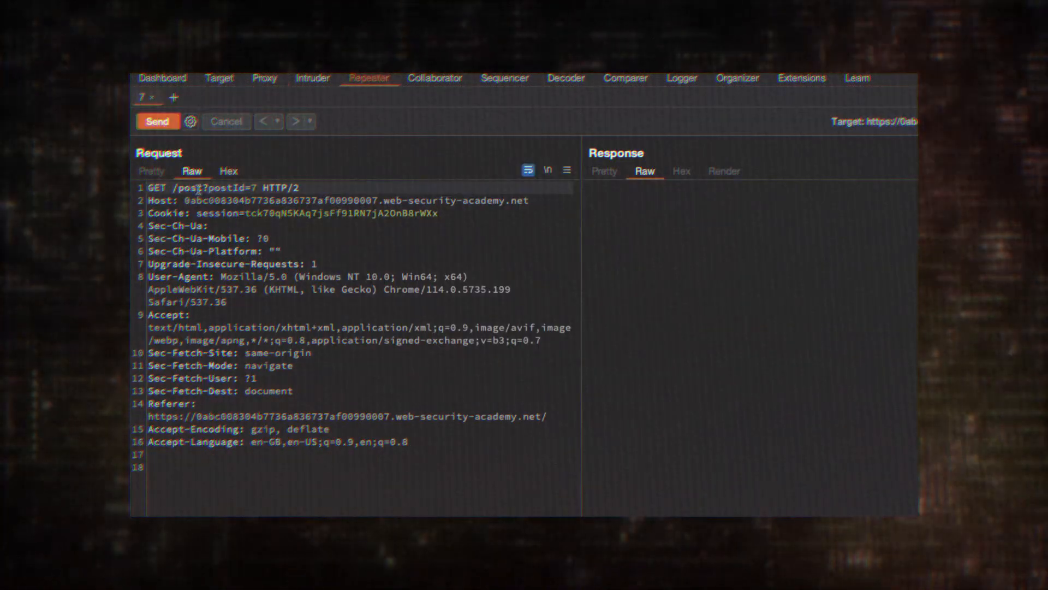
left_click(157, 121)
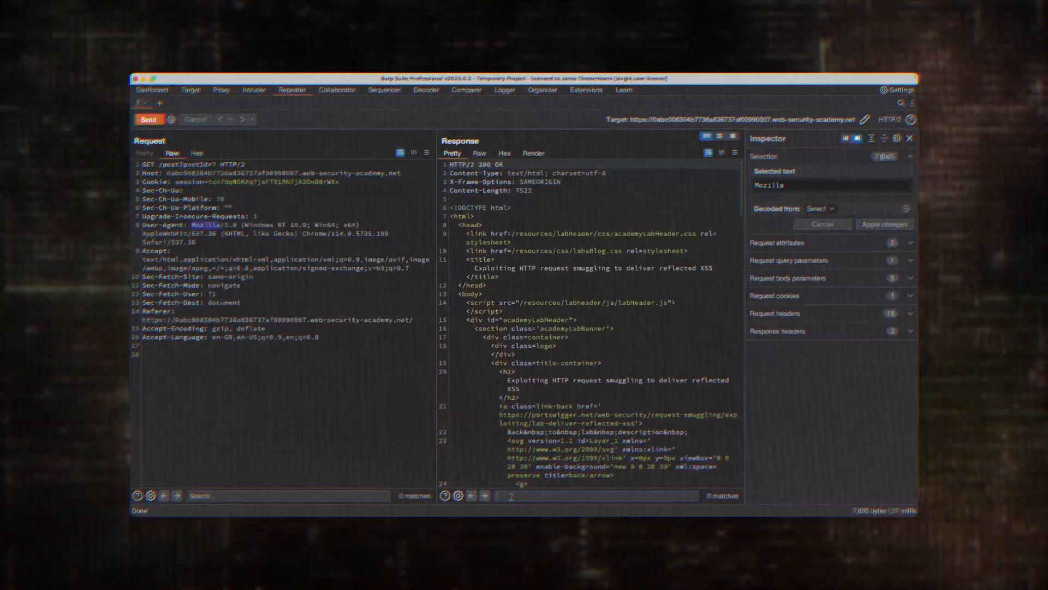
type("Mozilla")
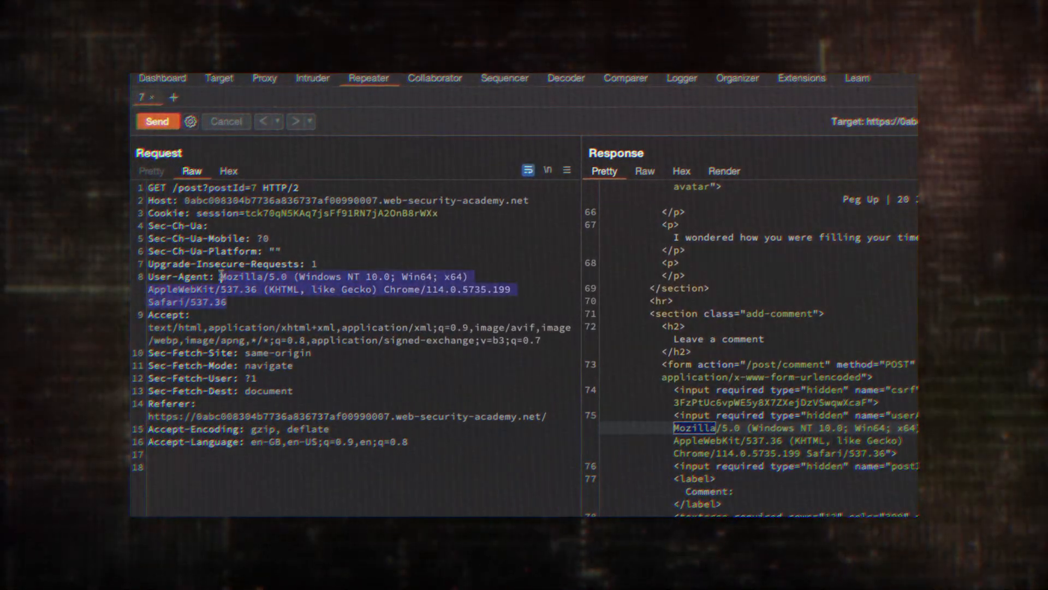
type("foobar")
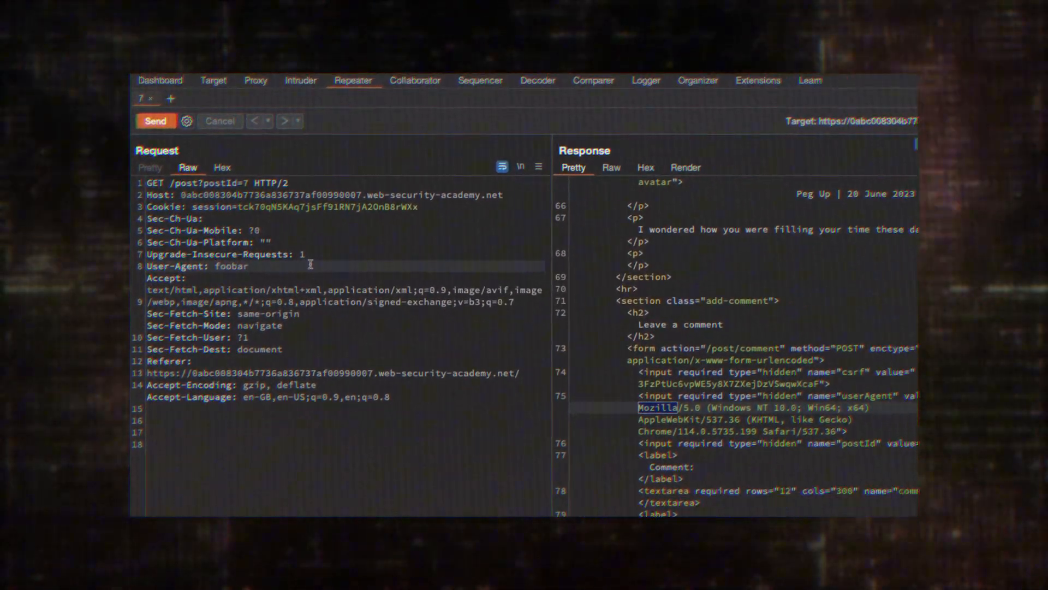
Step: Send User-Agent foobar"><script>print()</script> and replay the request in the original browser session
left_click(154, 121)
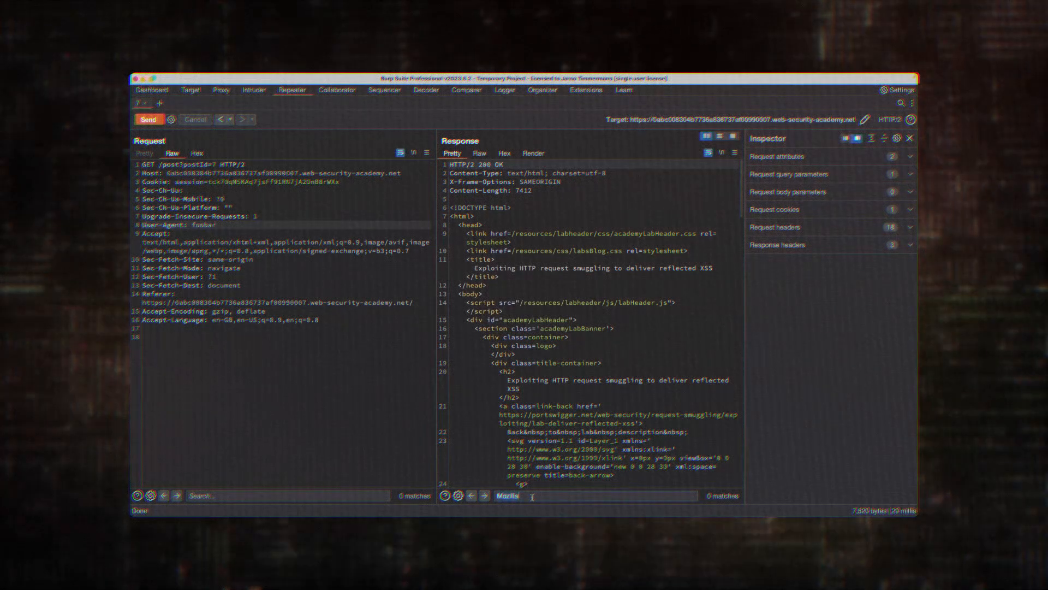
type("foobar")
left_click(286, 224)
type("\">")
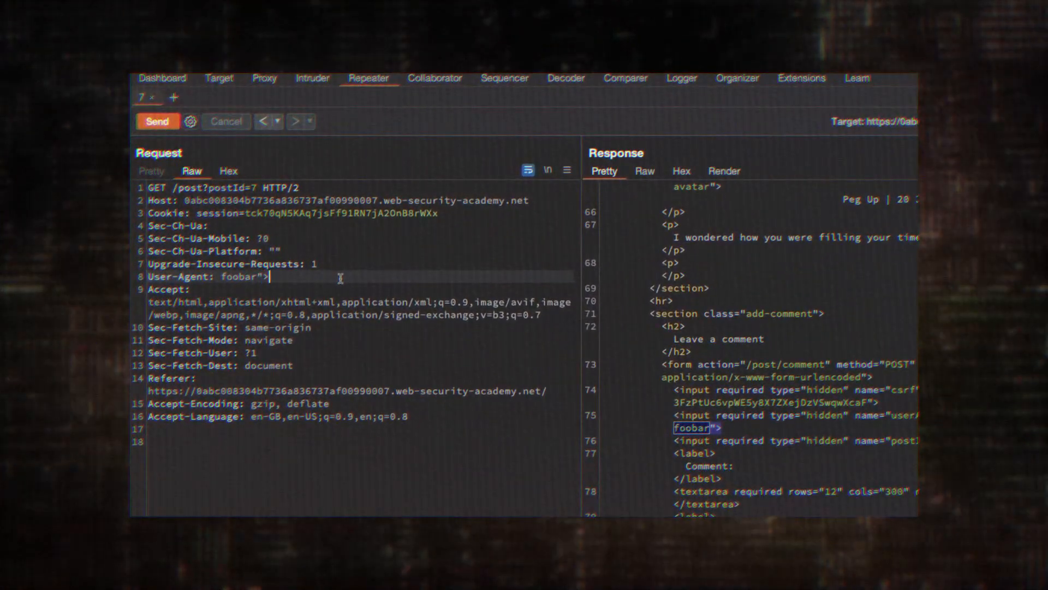
type("<script>aler")
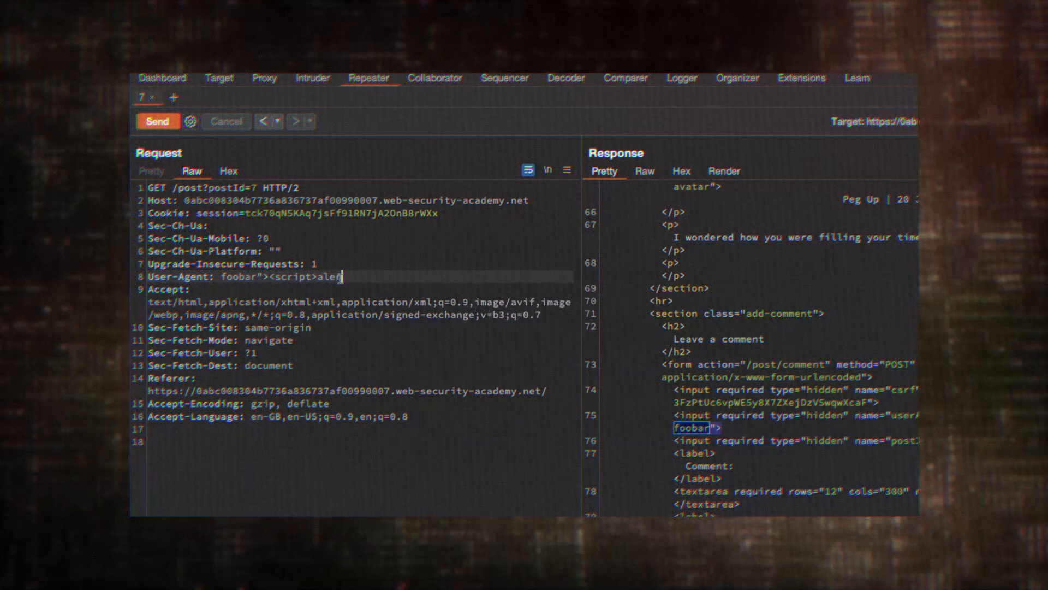
type(">print()")
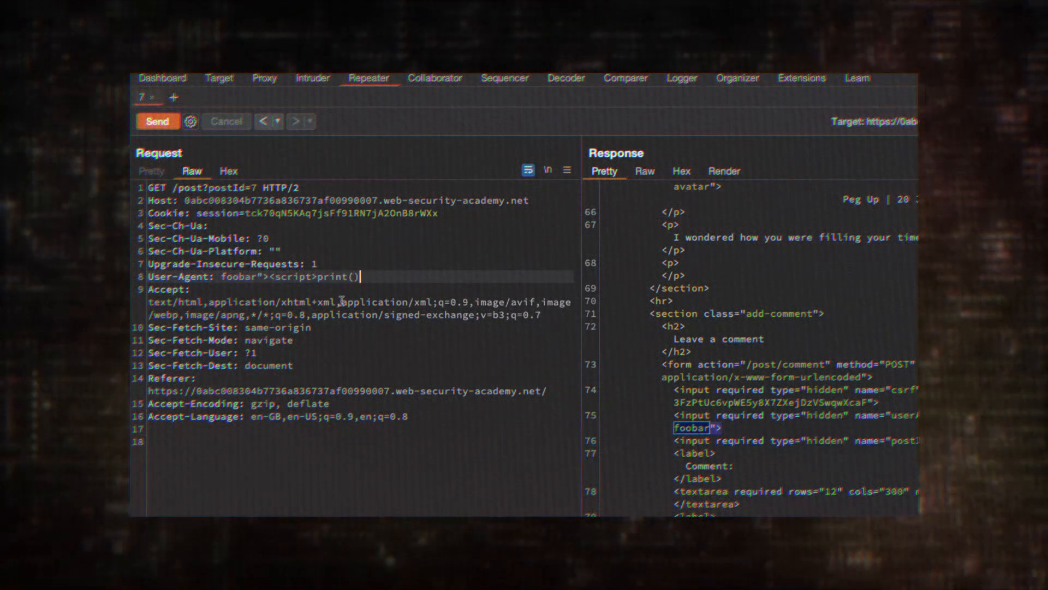
left_click(158, 119)
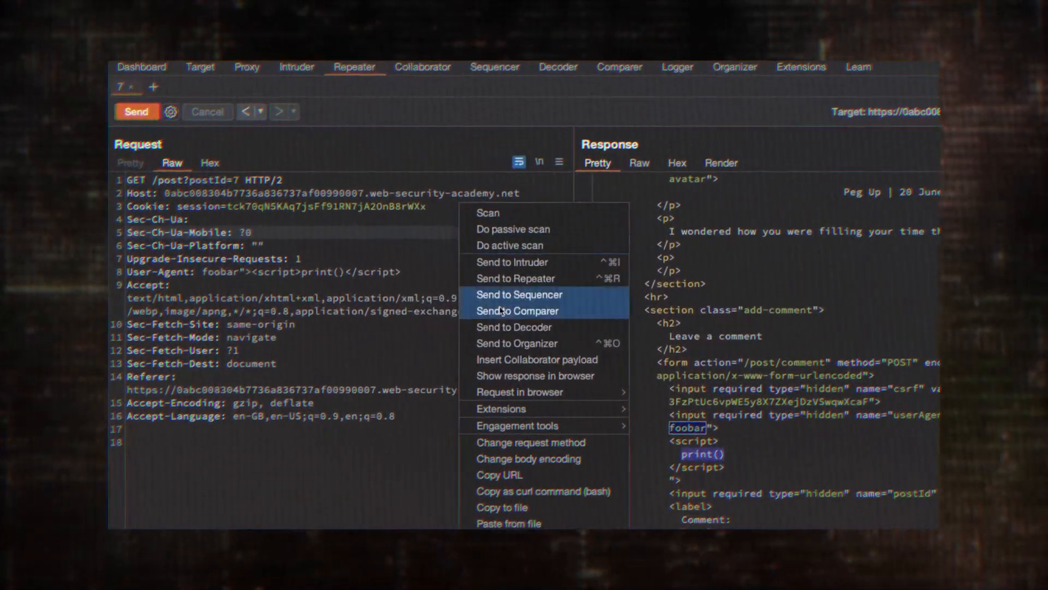
mouse_move(528, 420)
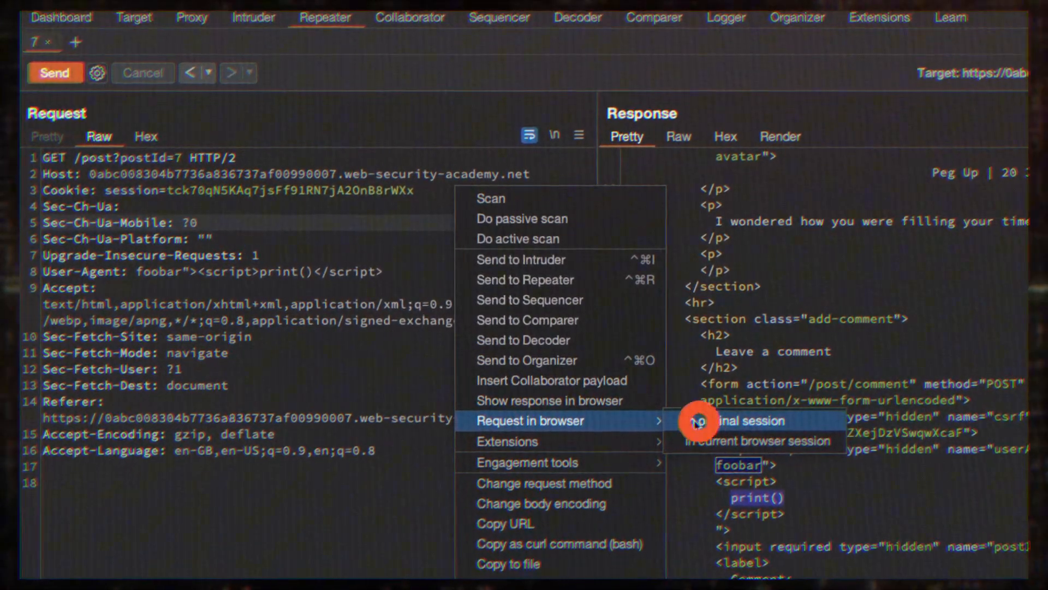
left_click(744, 420)
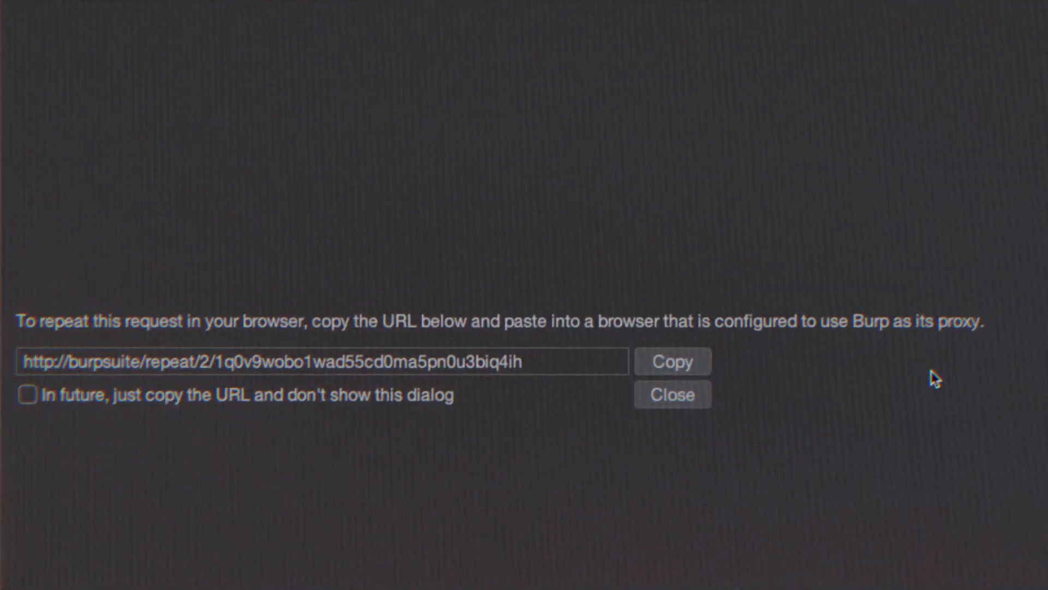